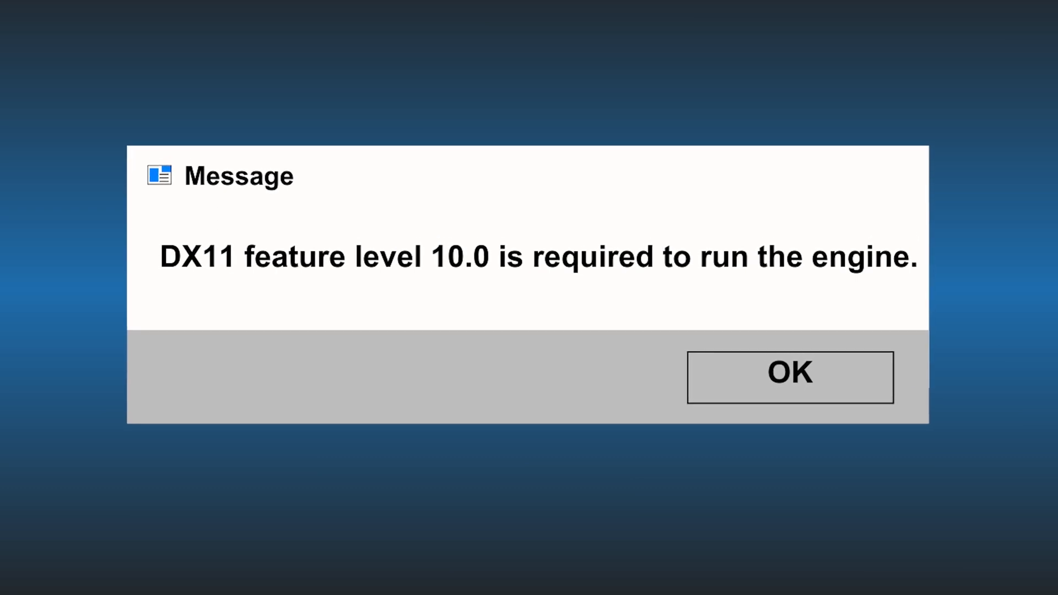
# Step: Dismiss the 'DX11 feature level 10.0 is required' error message
pyautogui.click(788, 376)
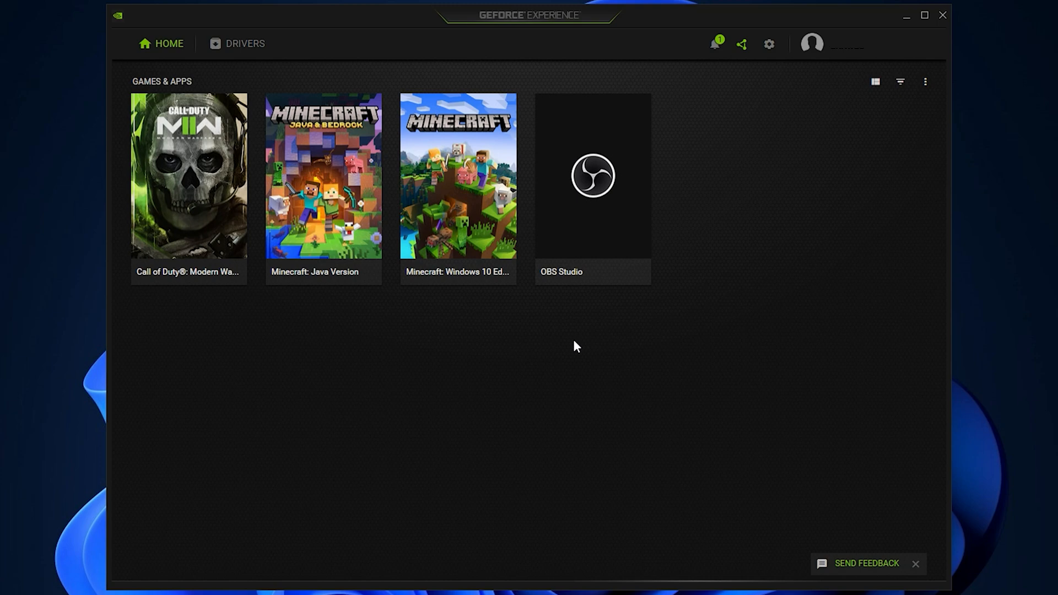
# Step: Check for driver updates on the Drivers page, finding Game Ready Driver 531.41
pyautogui.click(244, 43)
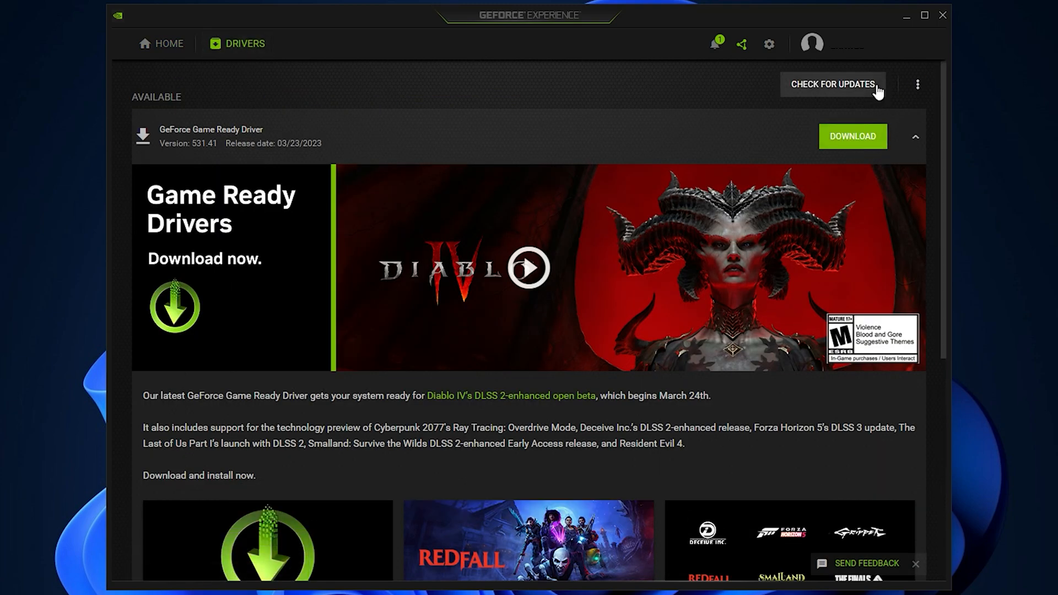
pyautogui.click(852, 136)
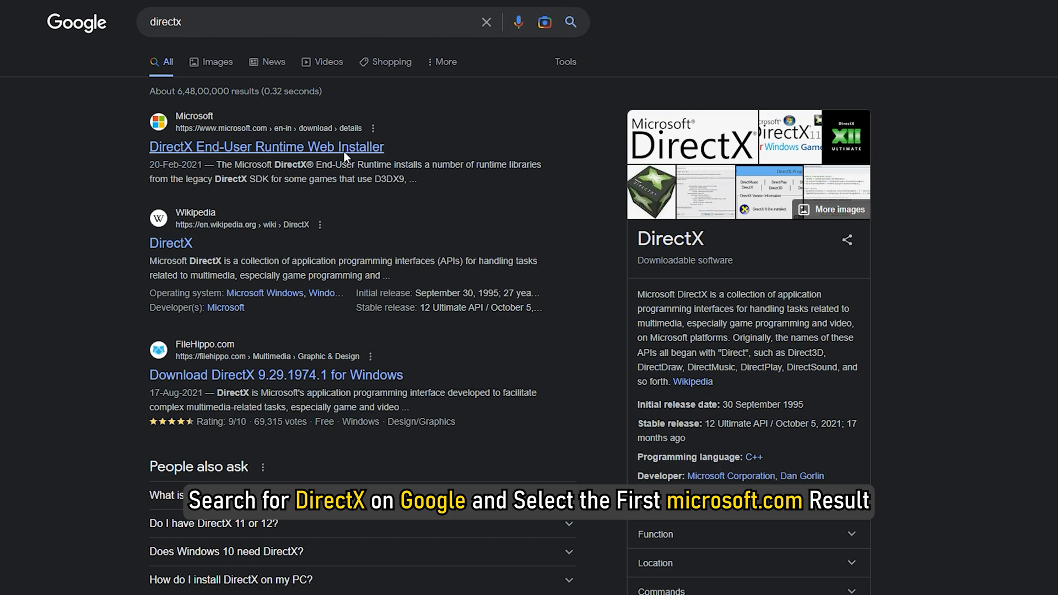
# Step: Download the DirectX End-User Runtime Web Installer from Microsoft's download page
pyautogui.click(266, 146)
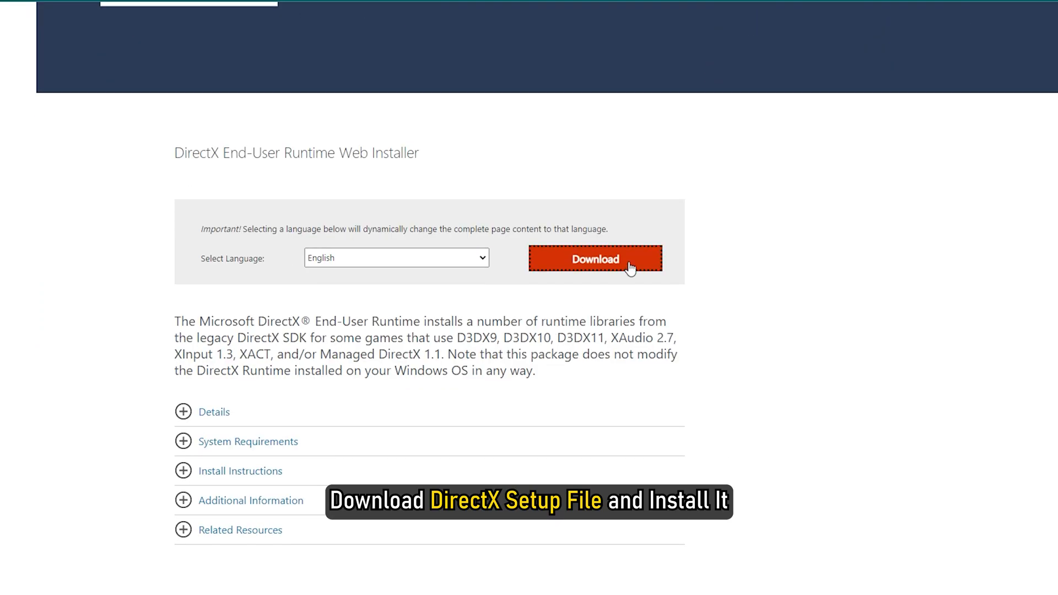
pyautogui.click(595, 259)
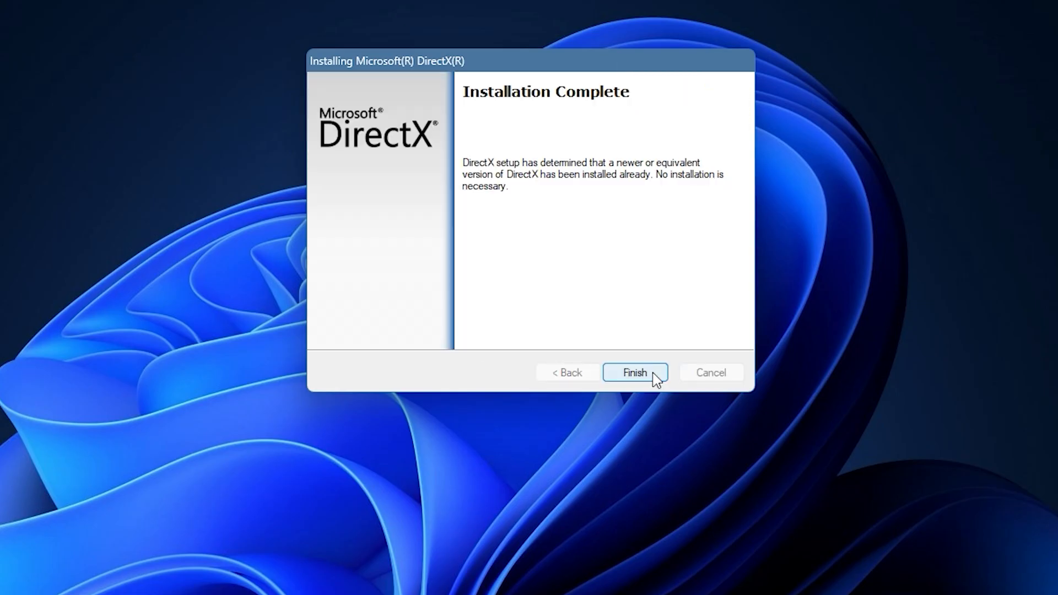
pyautogui.click(633, 373)
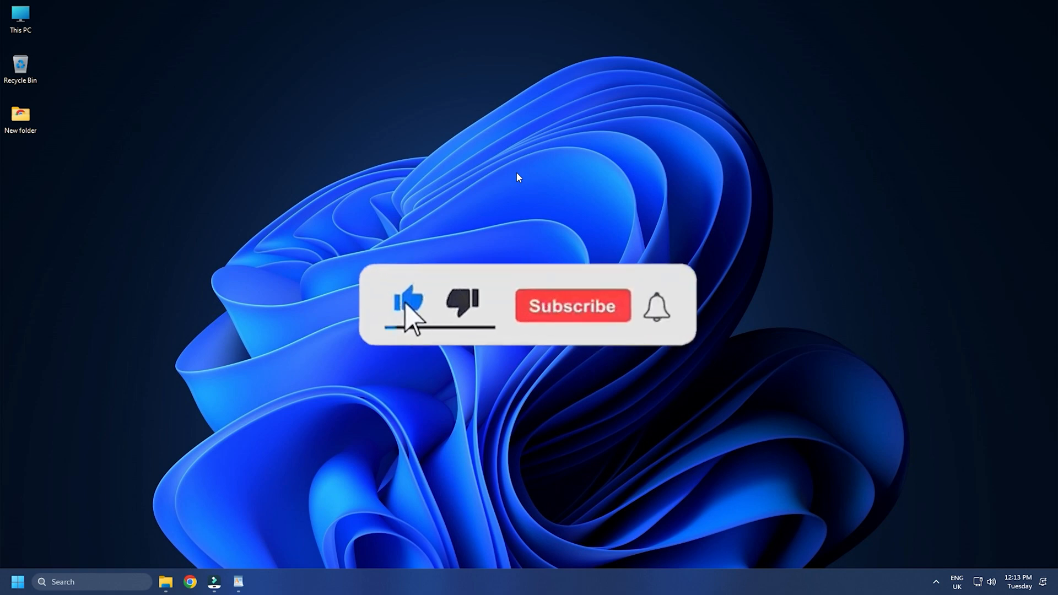
pyautogui.click(571, 306)
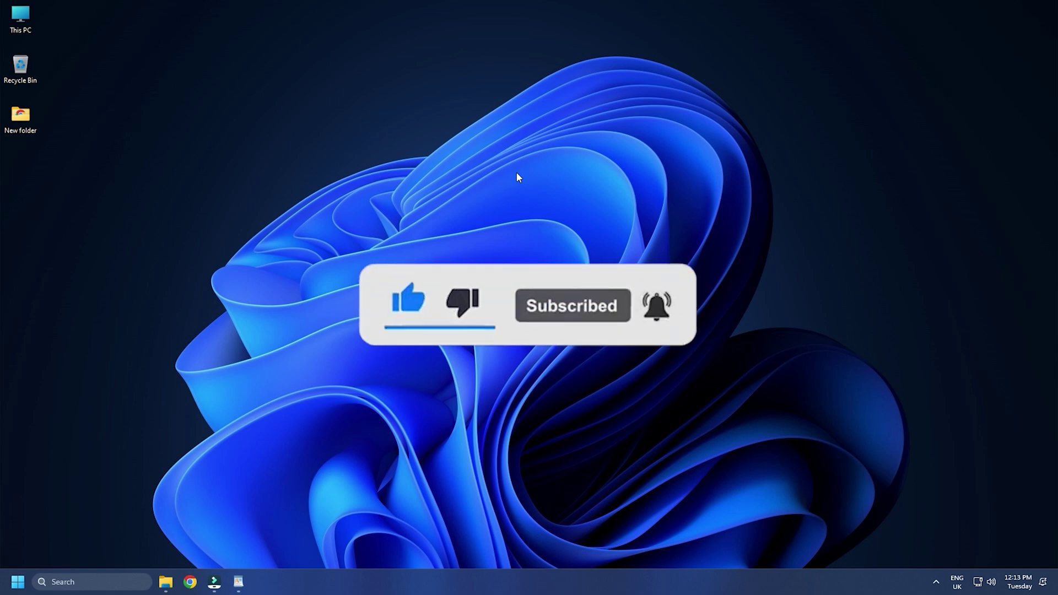